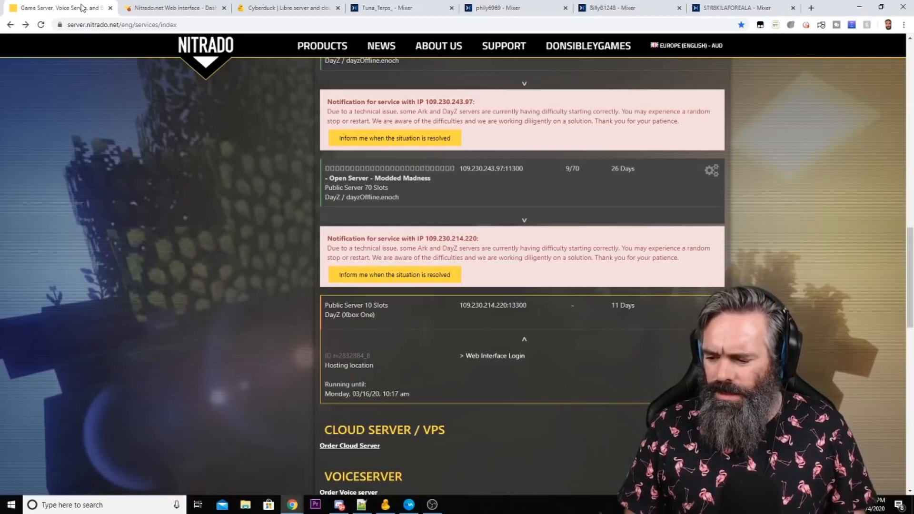
- Scroll the Nitrado services page, then switch to the Cyberduck website tab
{"action": "scroll", "scroll_direction": "down", "scroll_amount": 3}
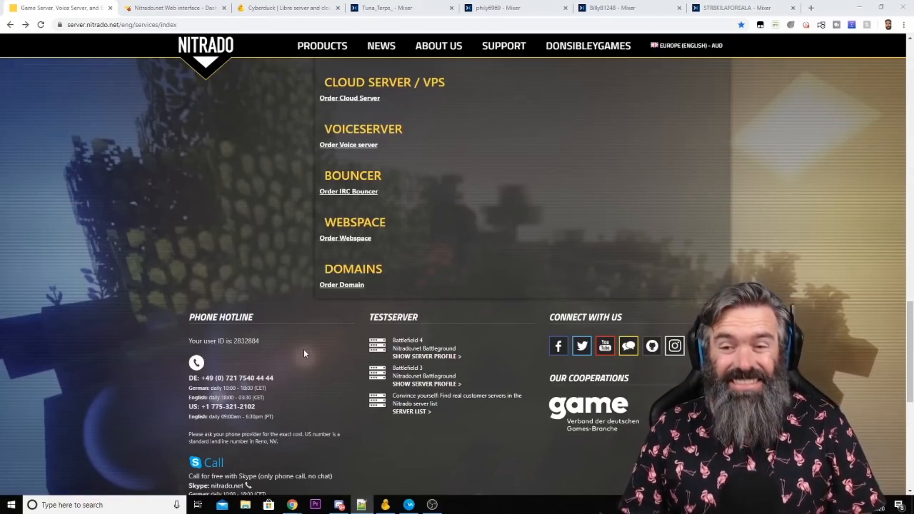
{"action": "left_click", "coordinate": [286, 7]}
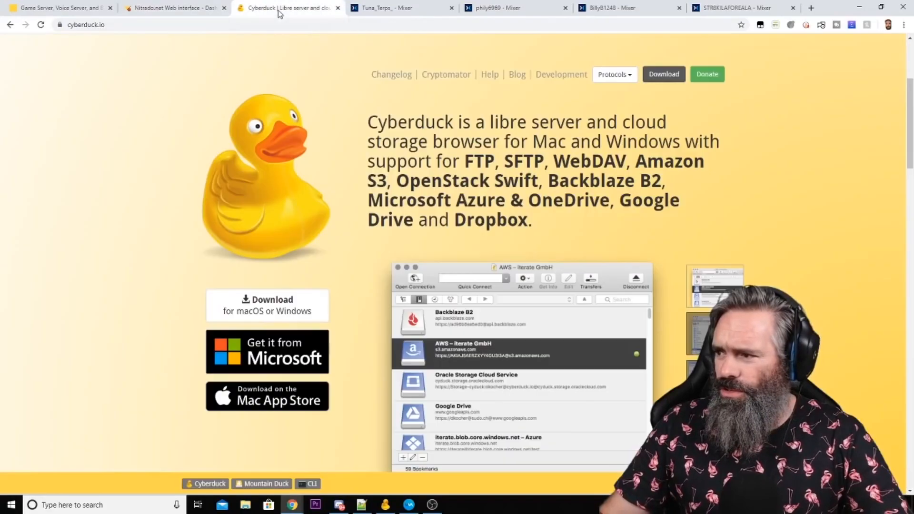
{"action": "left_click", "coordinate": [172, 8]}
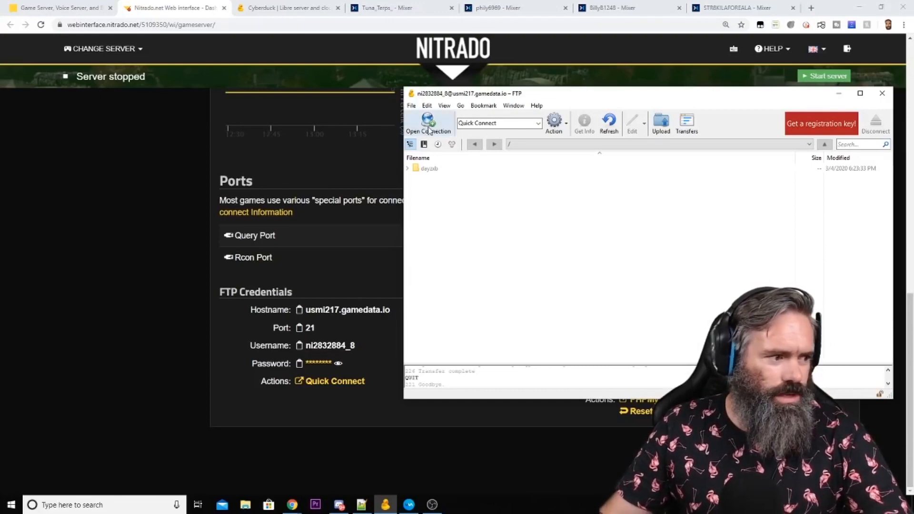
{"action": "left_click", "coordinate": [428, 123]}
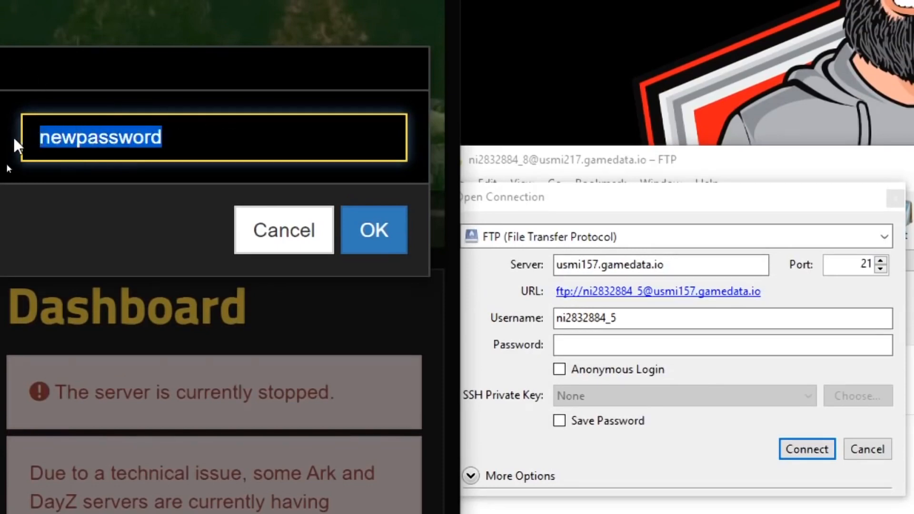
- Confirm the new FTP login password for the game server's file access
{"action": "left_click", "coordinate": [806, 449]}
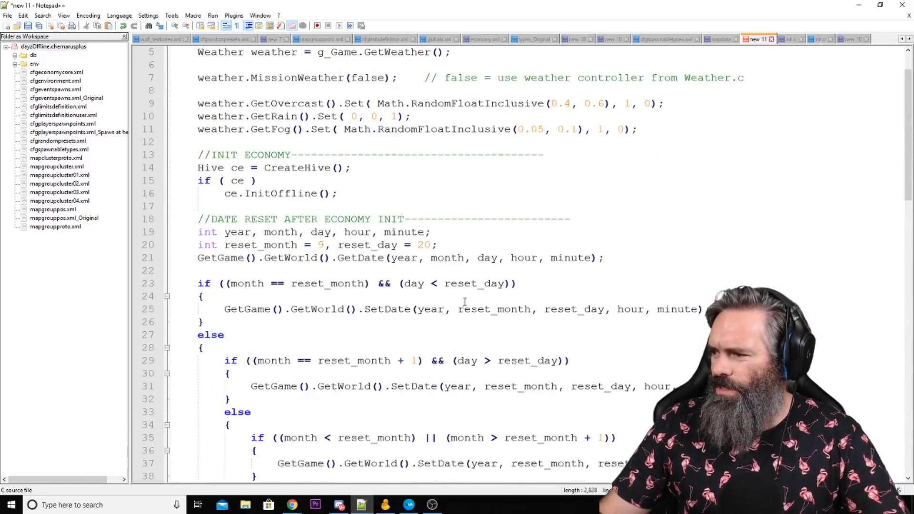
- Put the init.c script, with FNX45 pistol and two magazines, into a new Notepad++ tab
{"action": "left_click", "coordinate": [790, 39]}
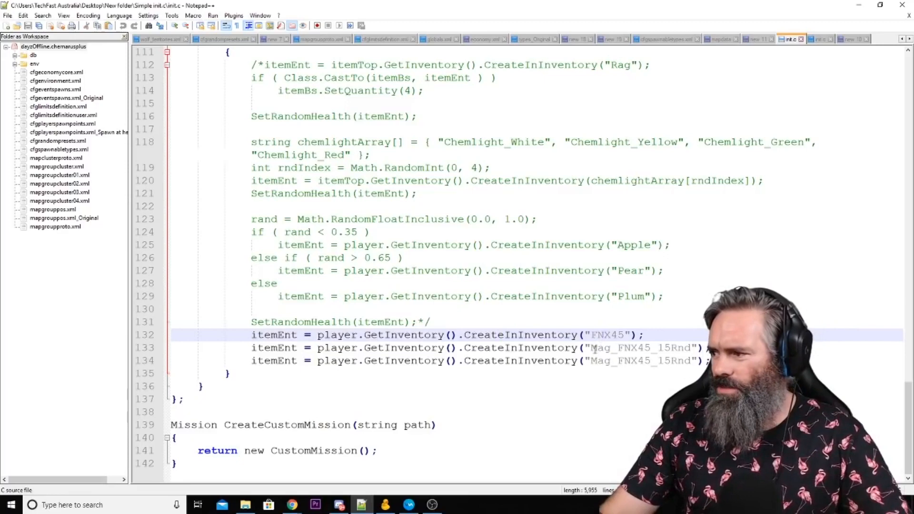